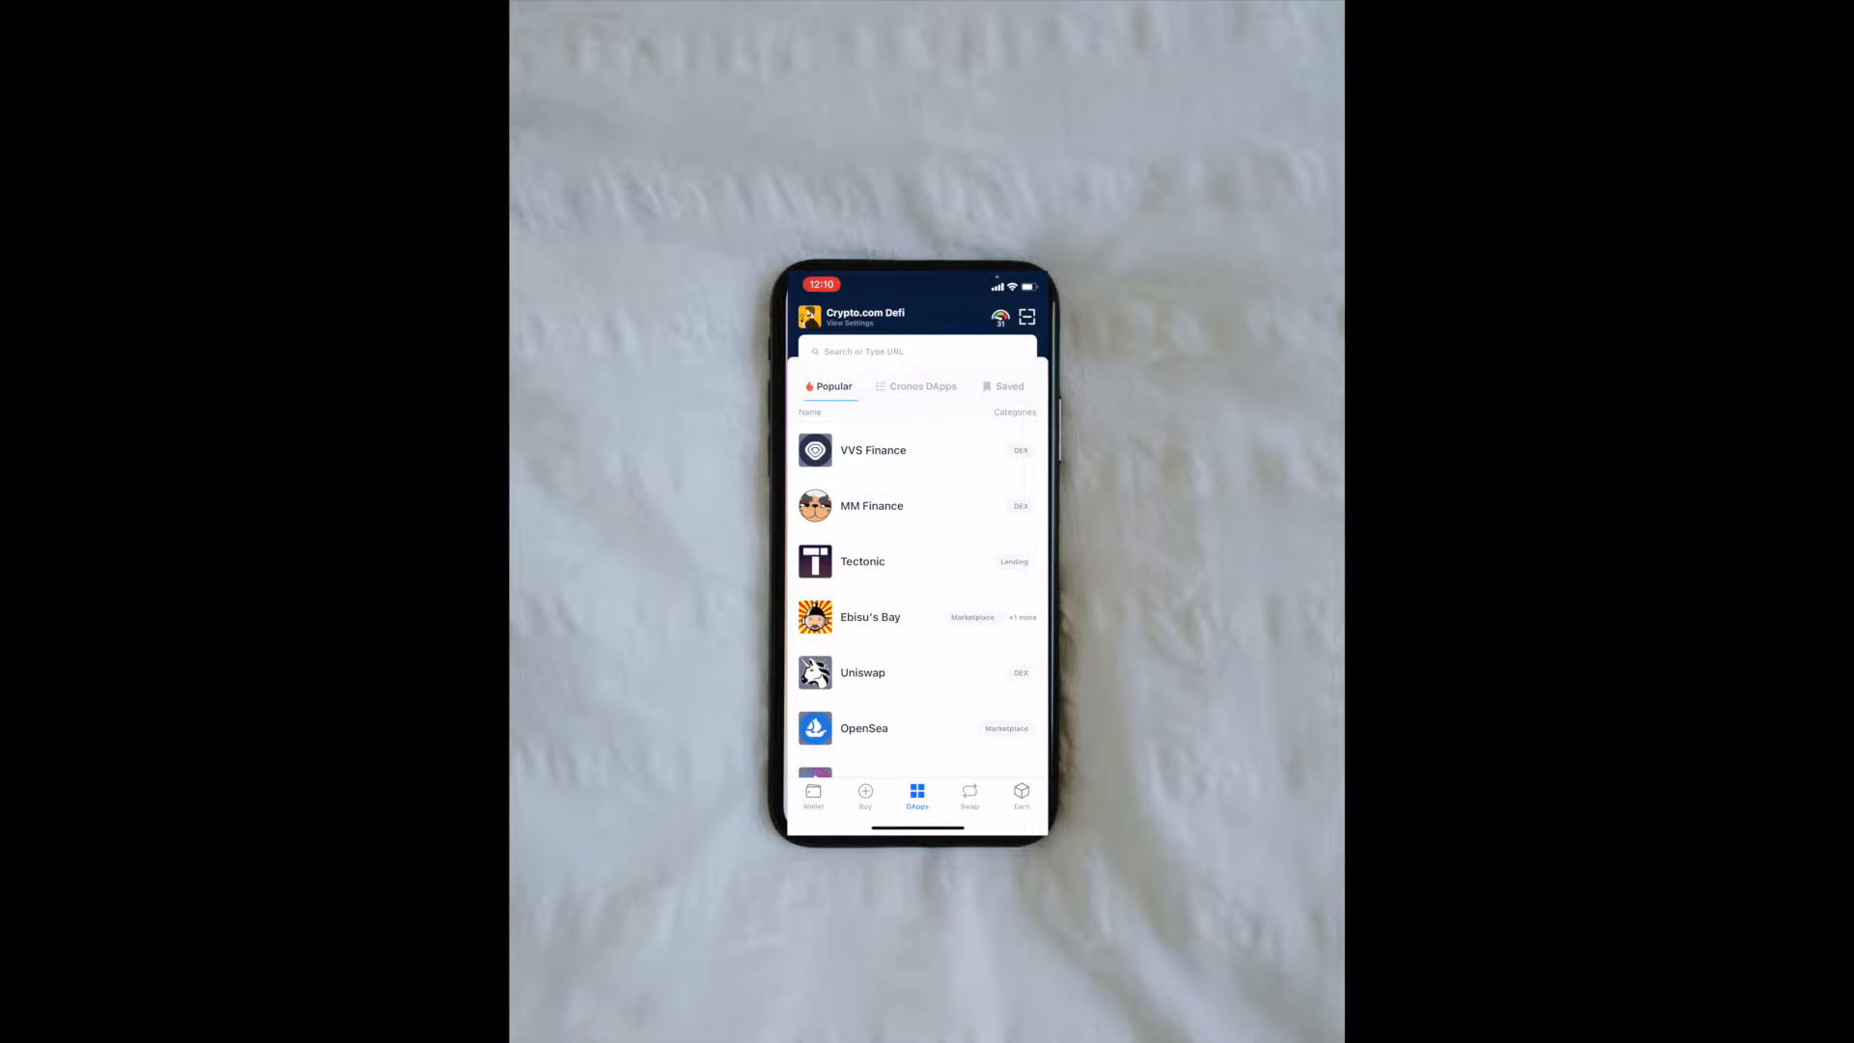
View the Cronos DApps list ranked by total value locked
left_click(921, 387)
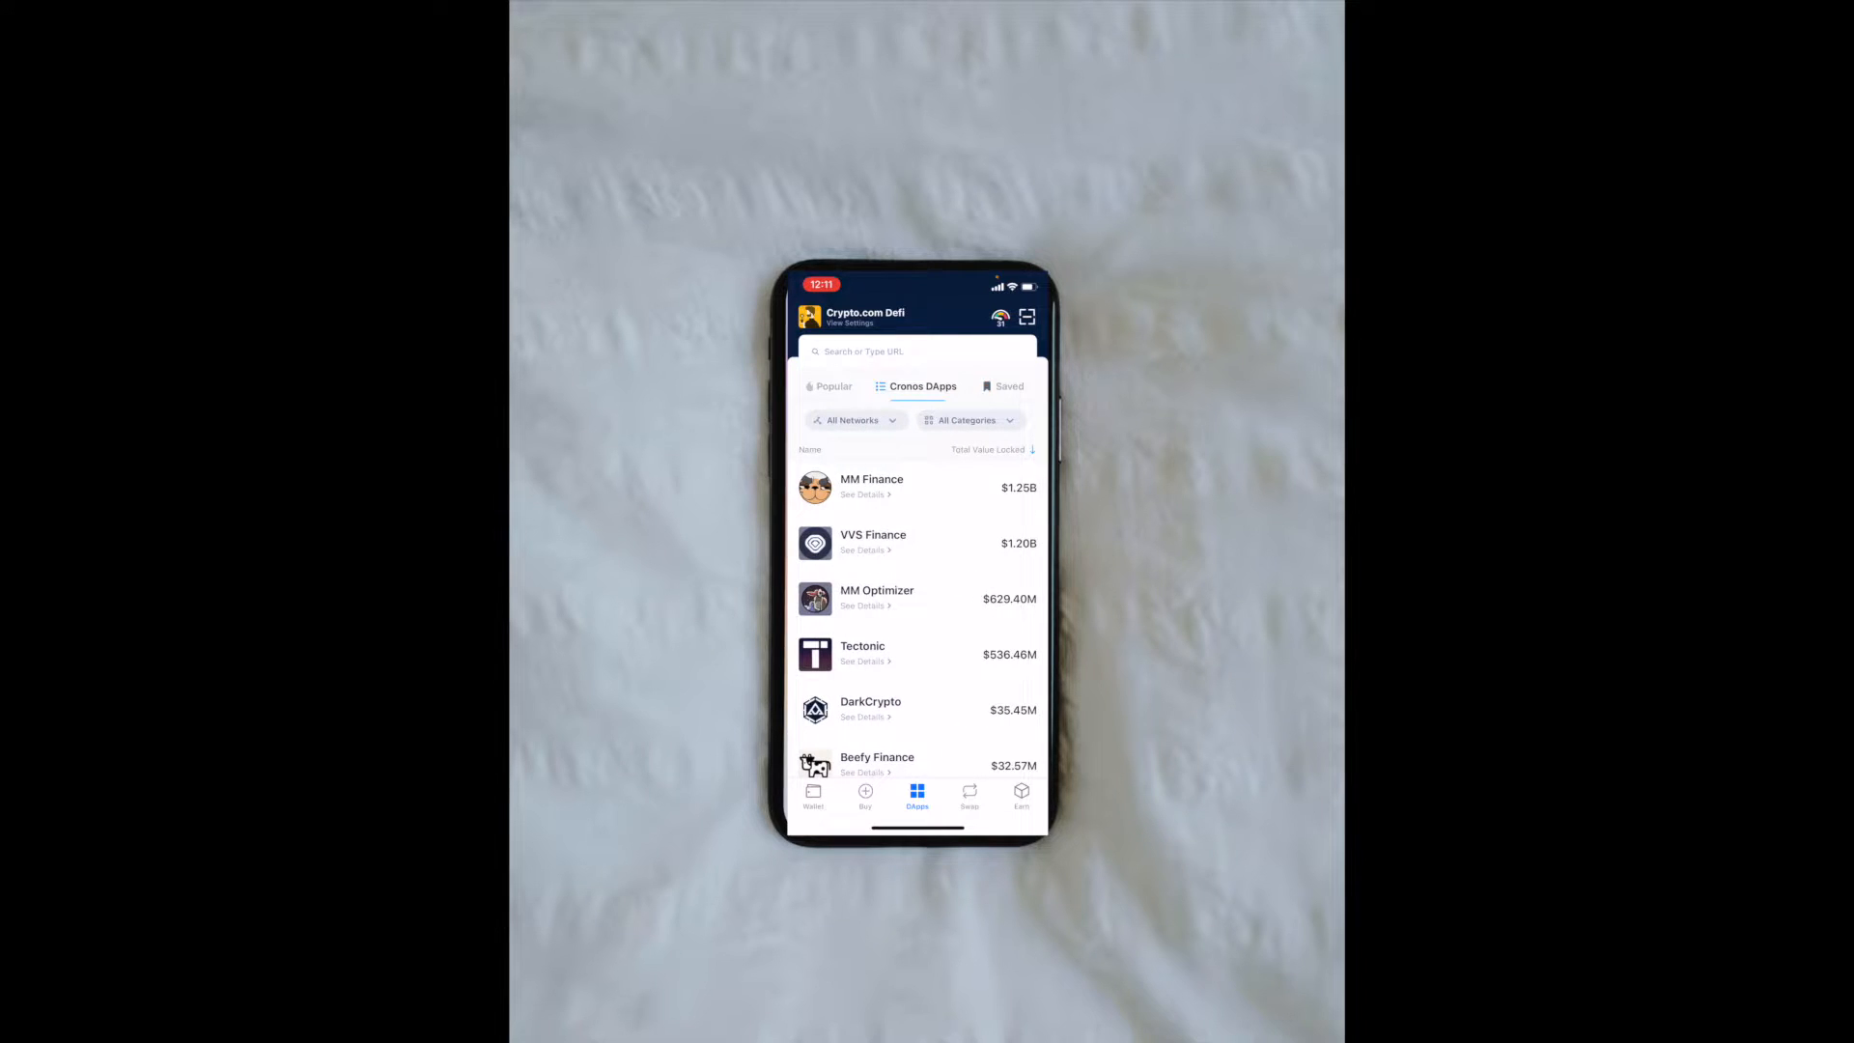
left_click(834, 386)
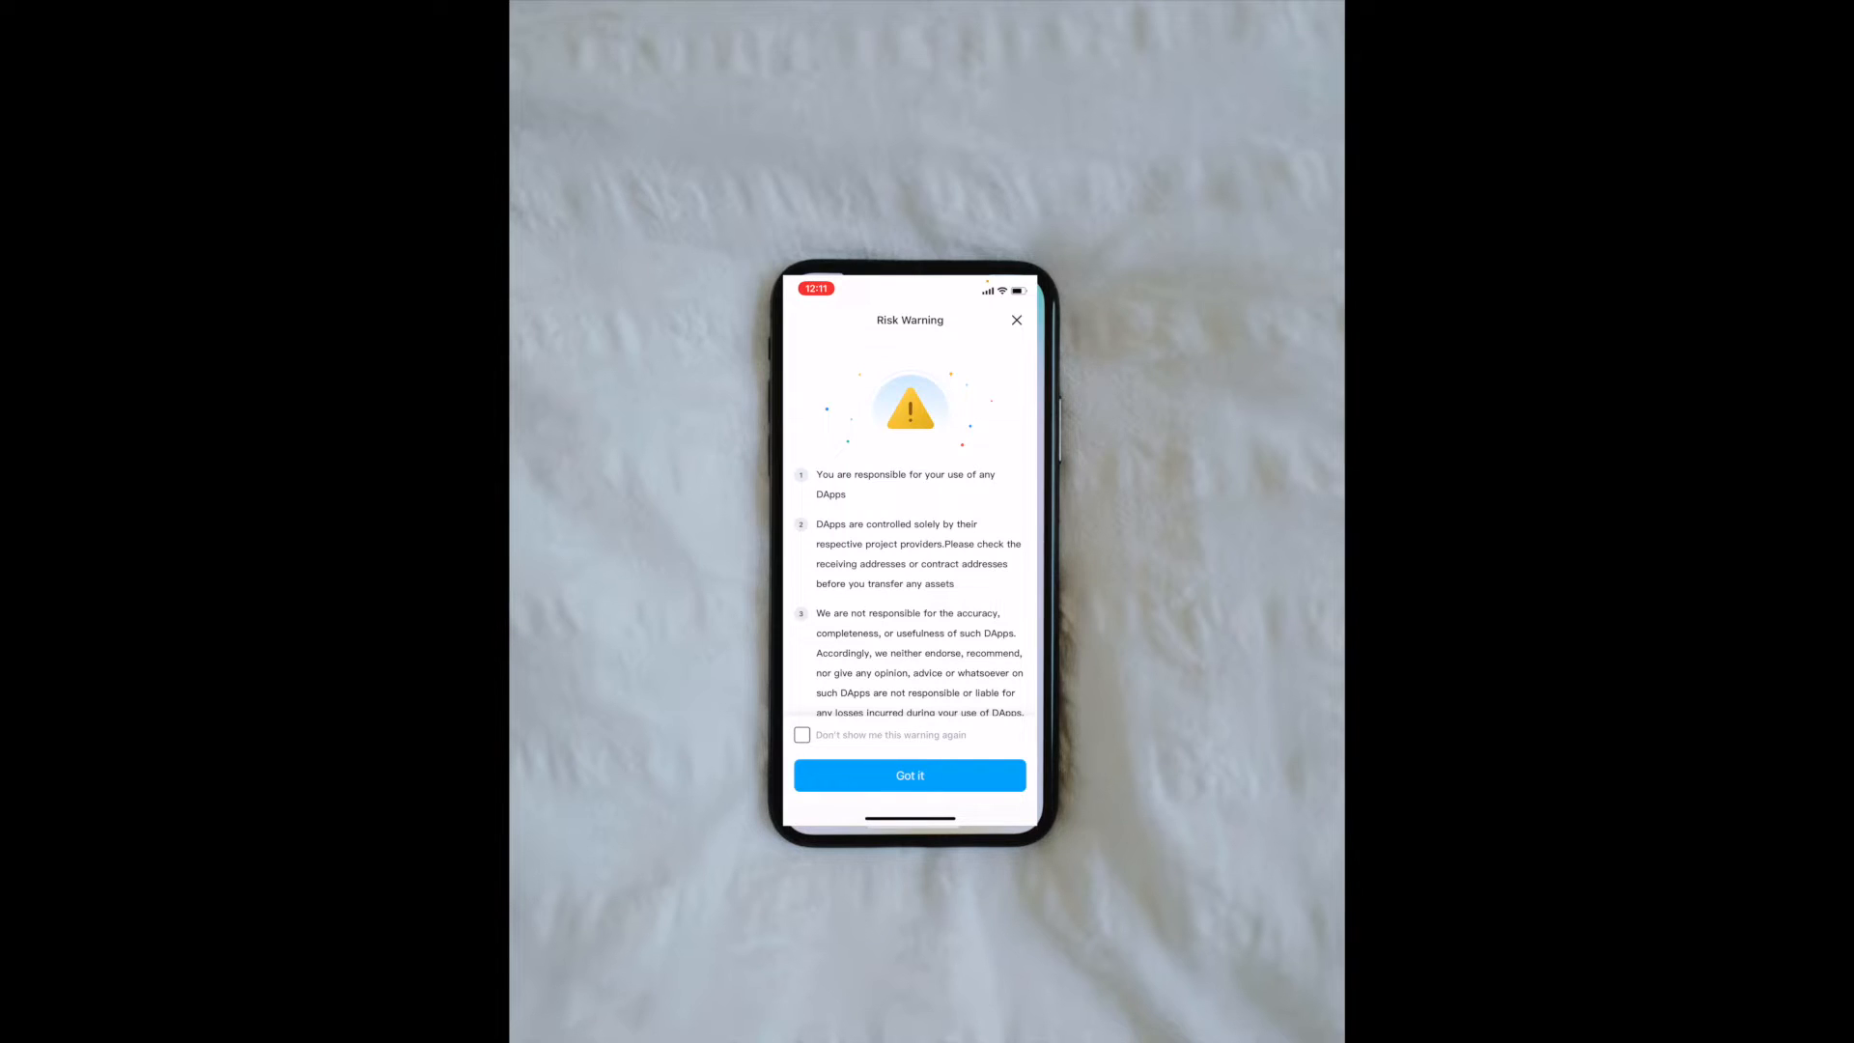
Tick 'Don't show me this warning again' and confirm with Got it to enter PancakeSwap
left_click(801, 733)
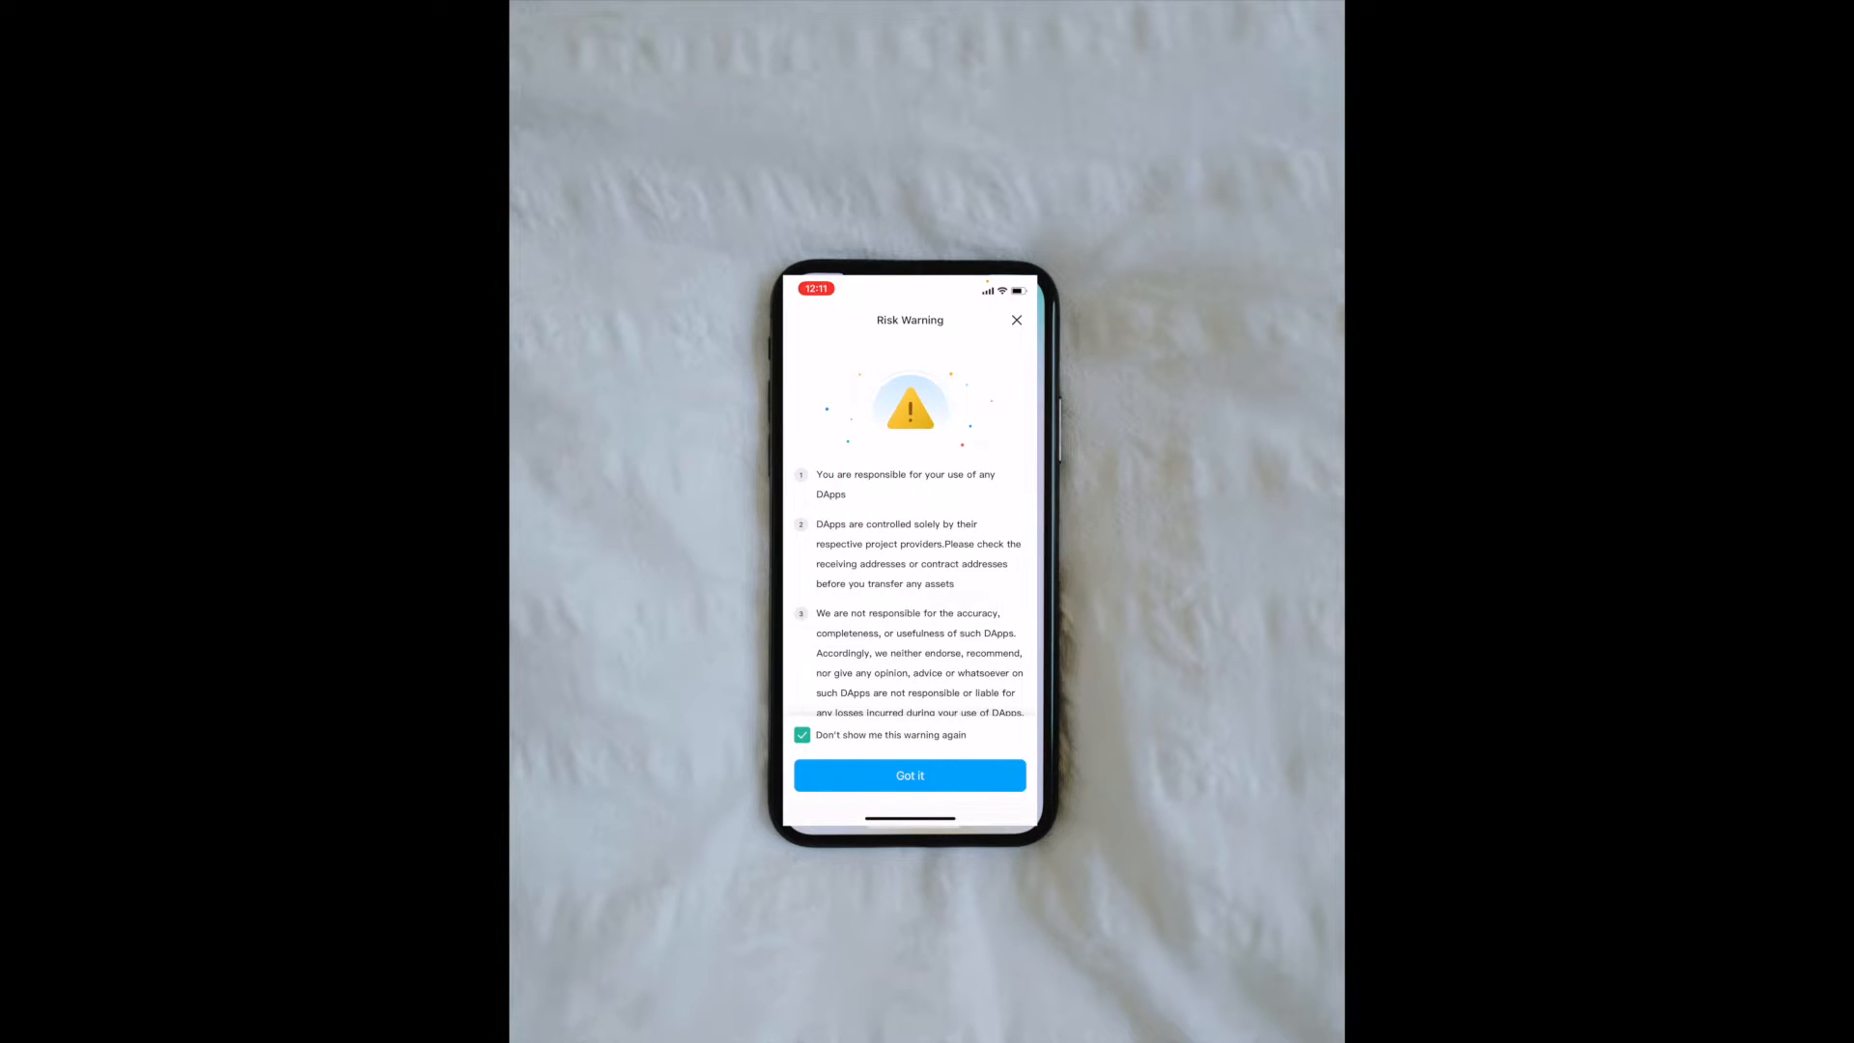
left_click(910, 776)
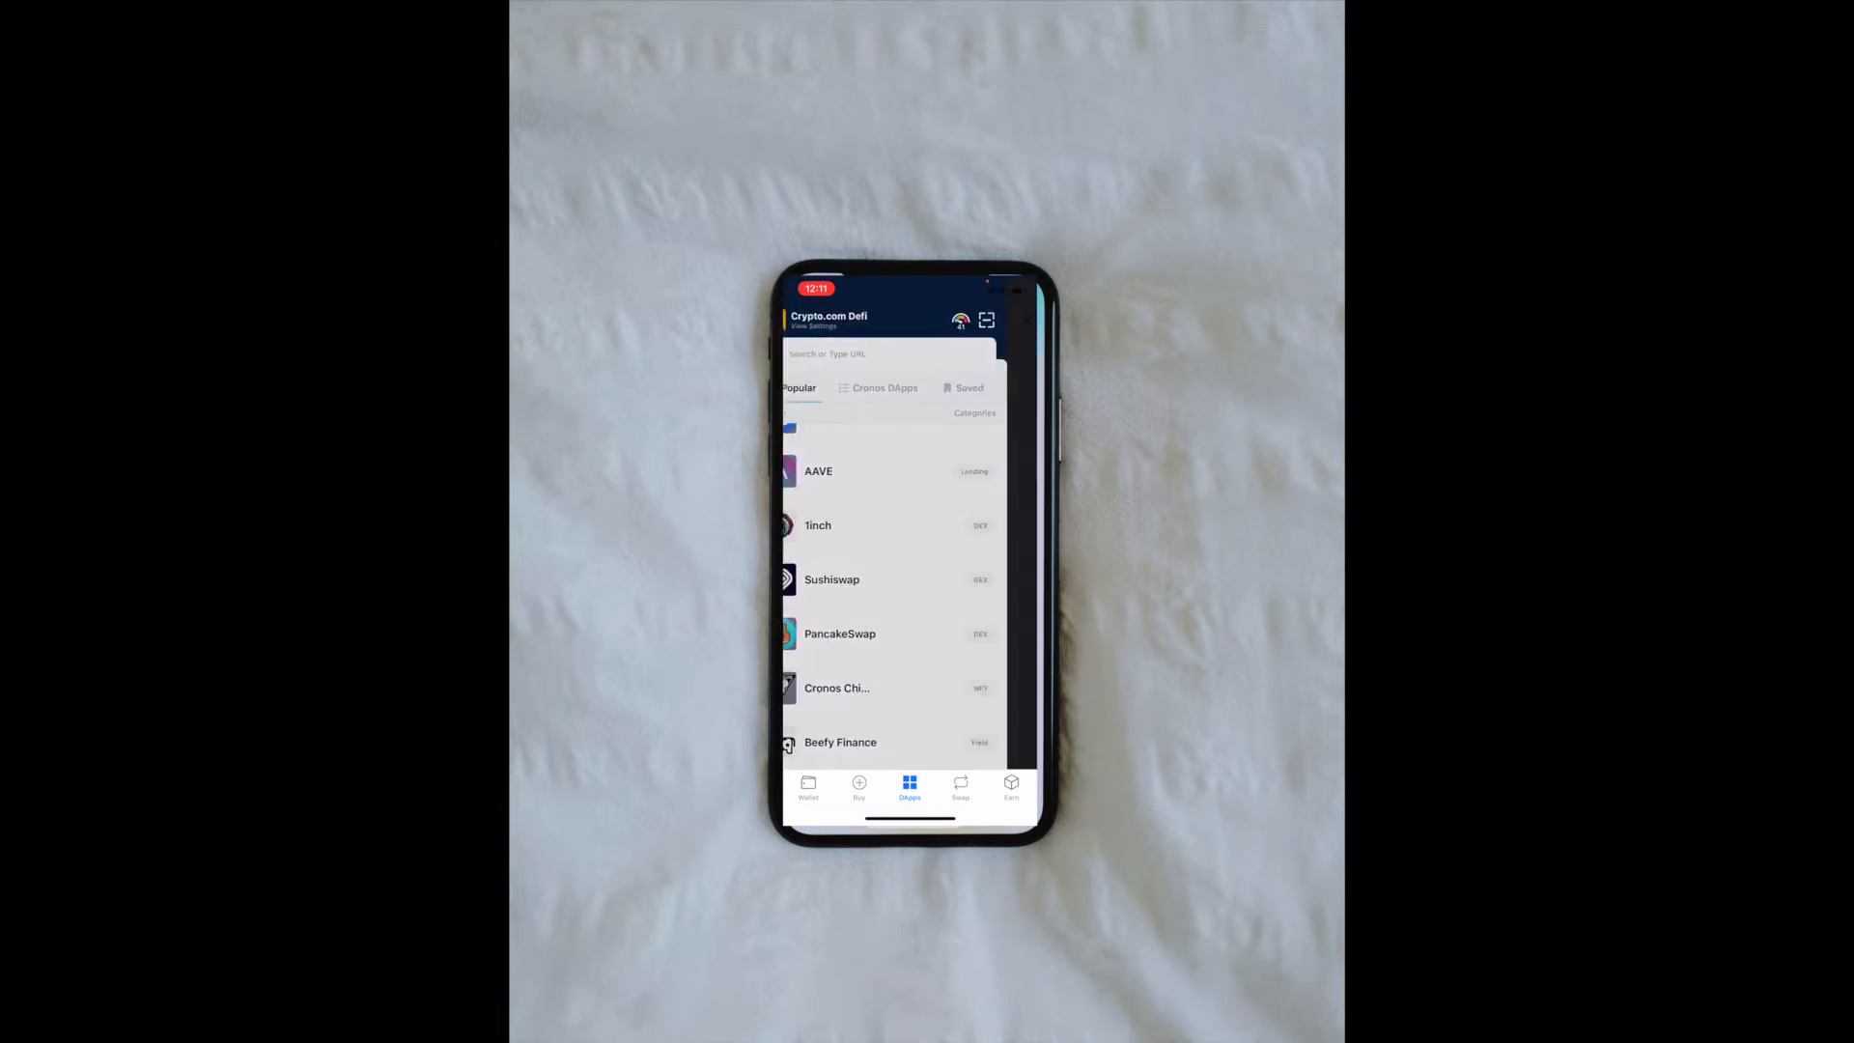